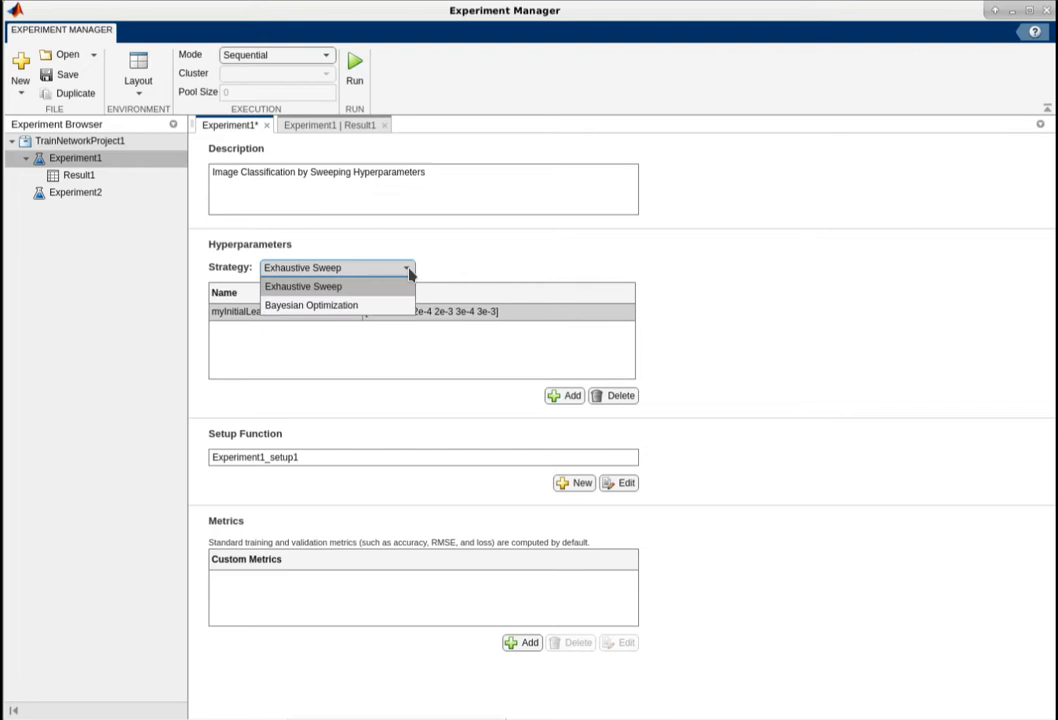
- Keep Exhaustive Sweep as the strategy and view Experiment1's Result1 with six completed trials
click(304, 288)
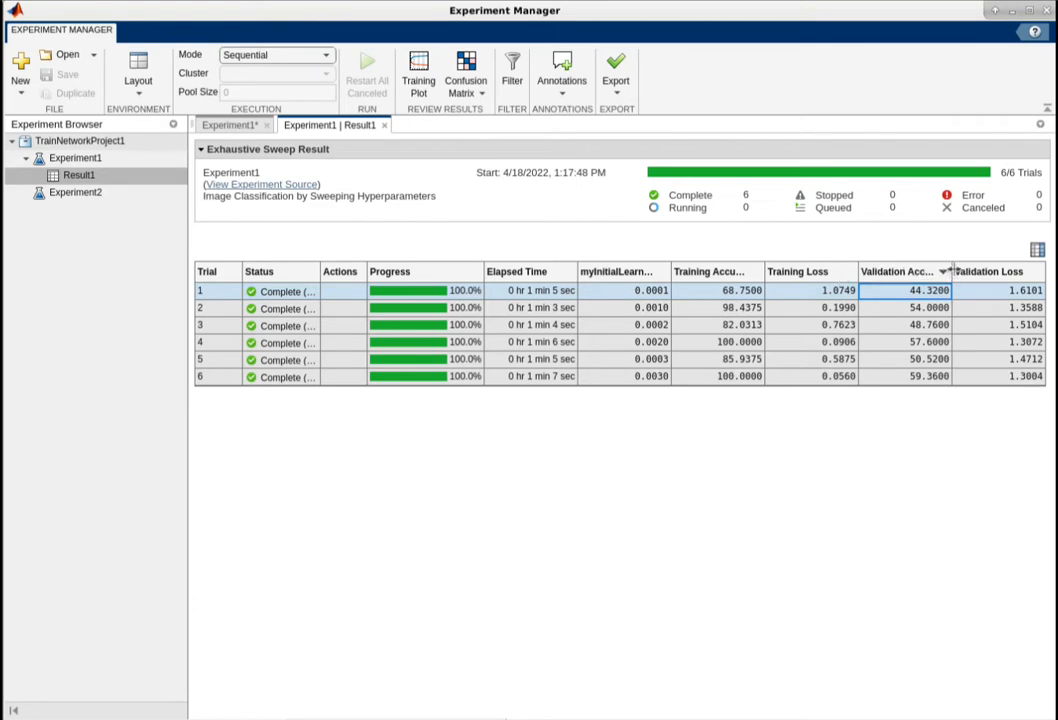
- Sort the trials by Validation Accuracy and switch to the running Result2 run
click(944, 272)
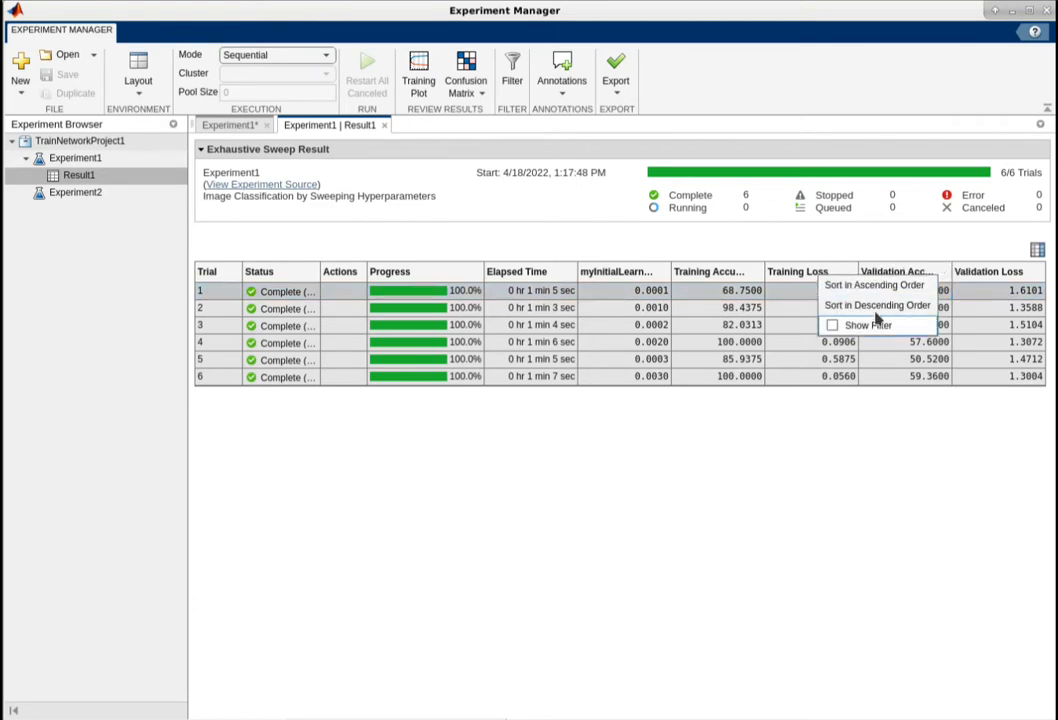
click(368, 68)
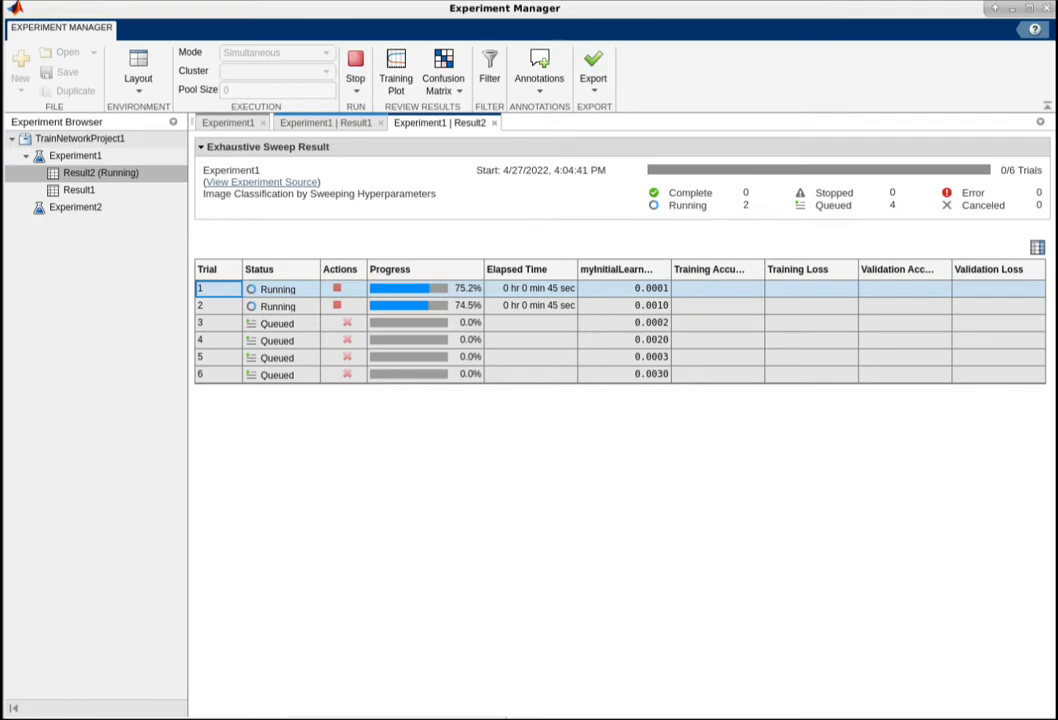
- Return to the Experiment1 setup page
click(228, 124)
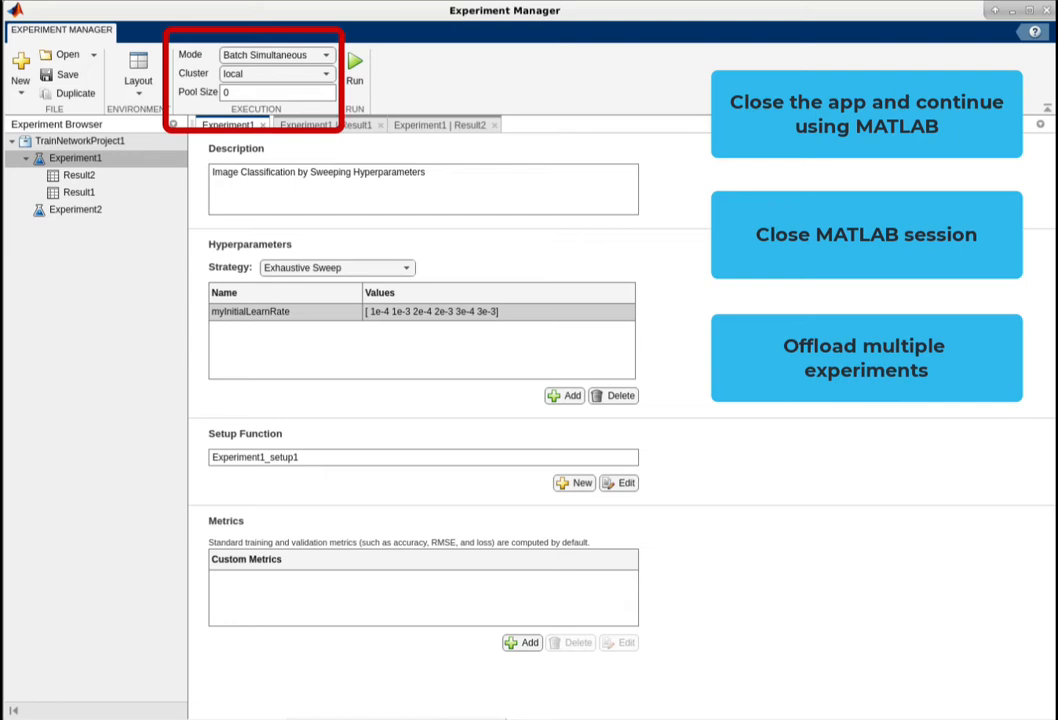
- Run Experiment1 in Batch Simultaneous mode on My Cluster with pool size 3
click(276, 56)
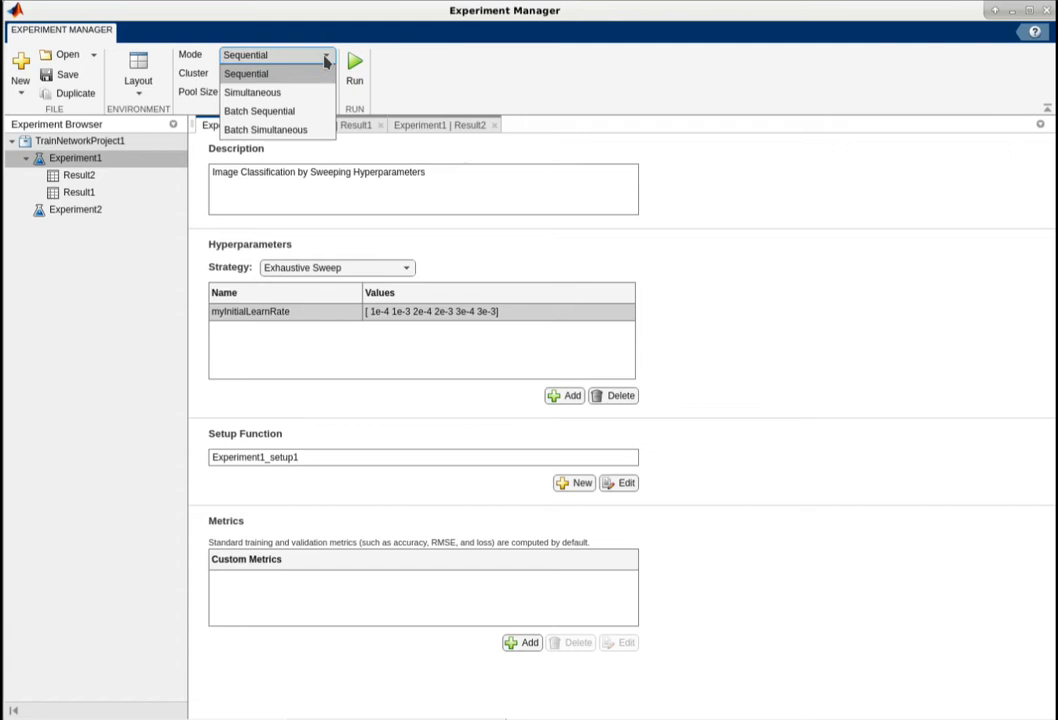
click(266, 128)
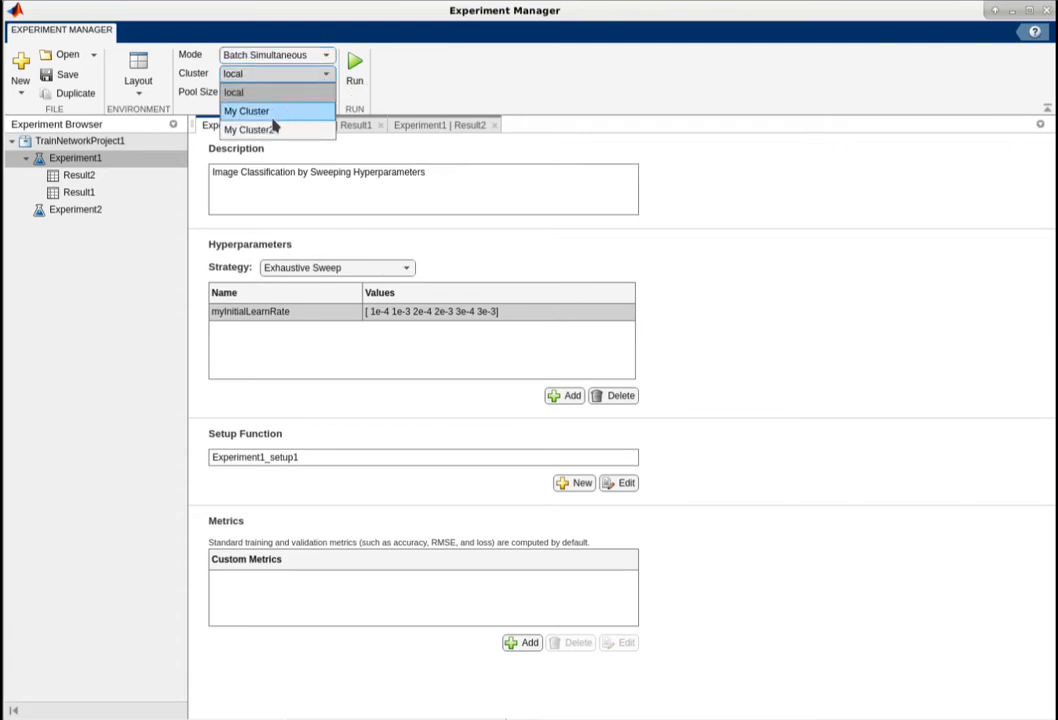
click(248, 112)
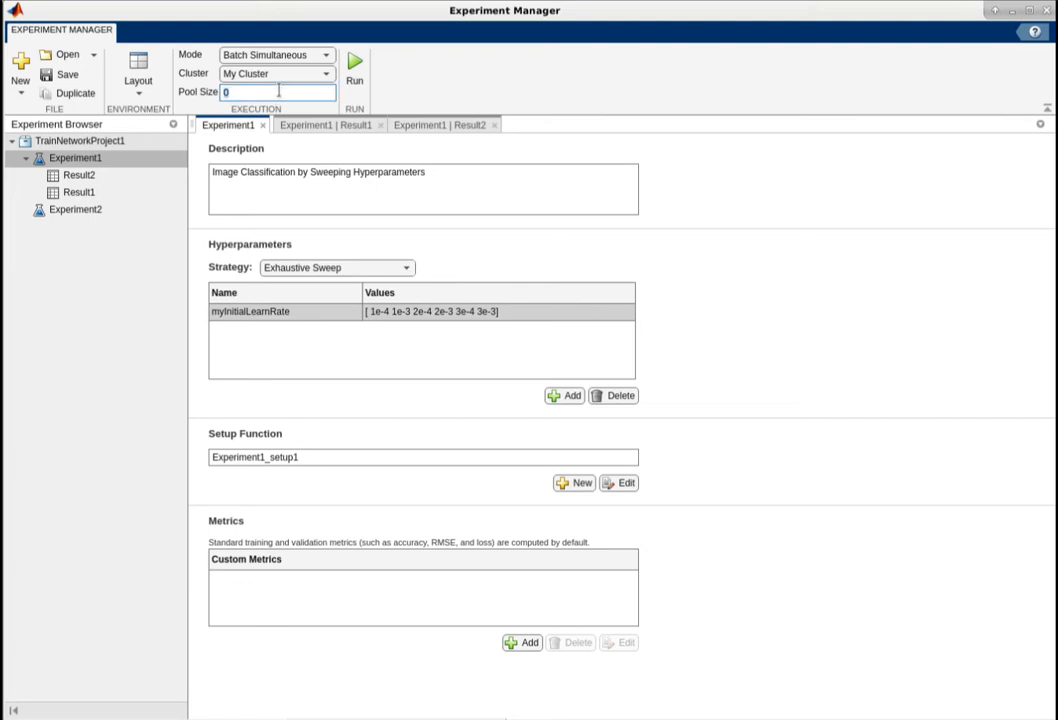
text(3)
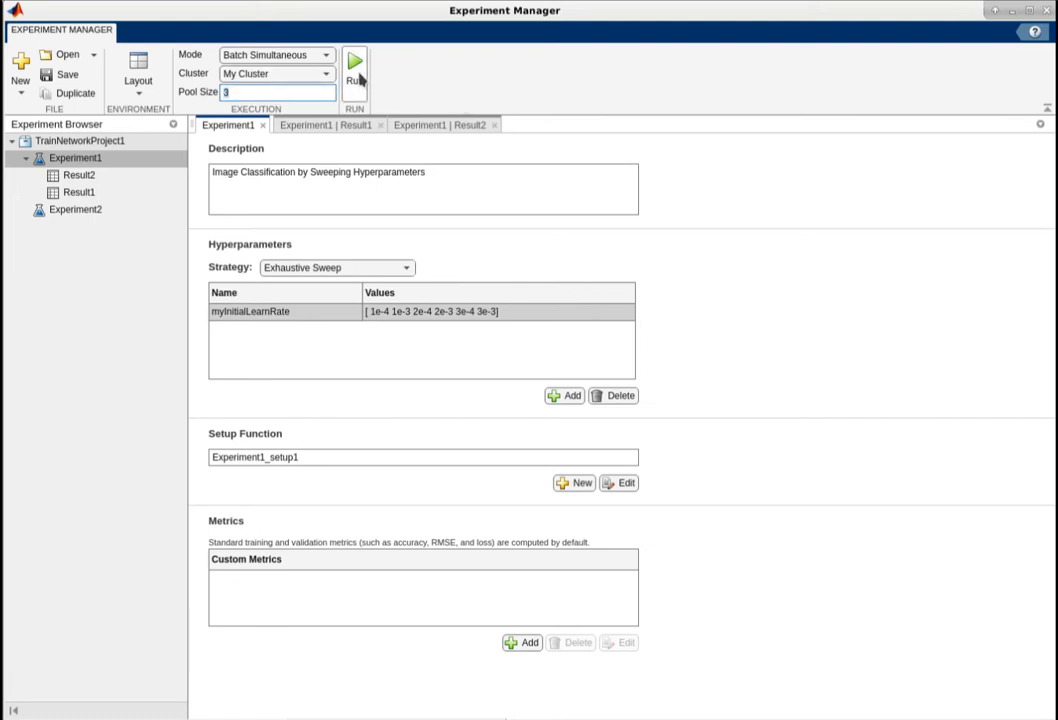
click(354, 60)
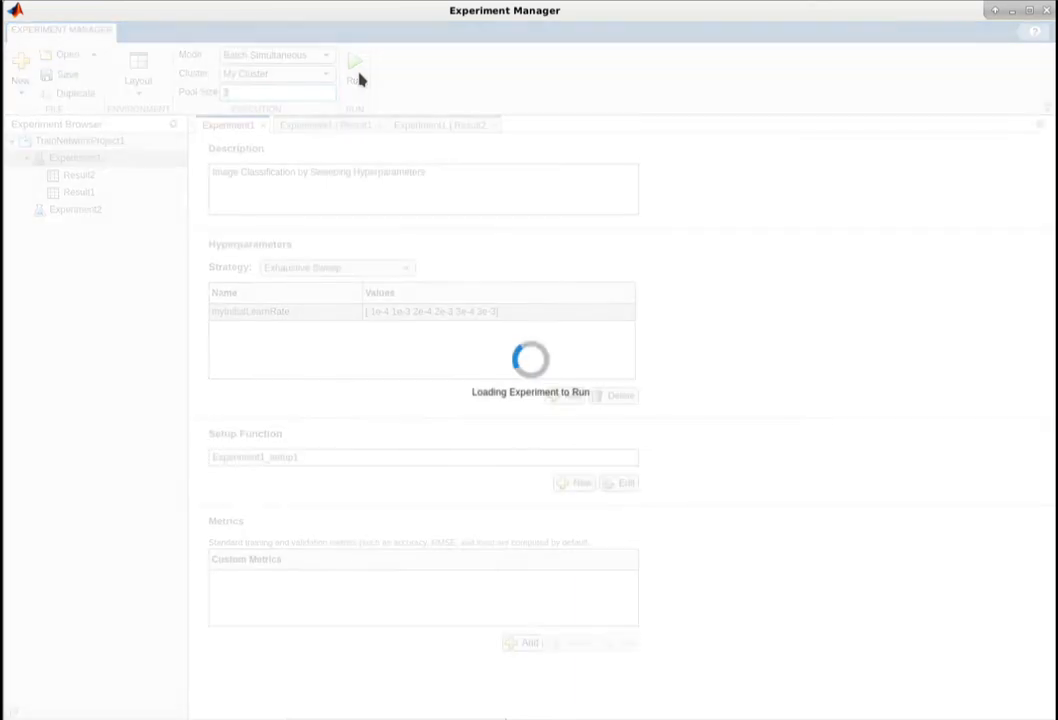
- View the Result3 batch job submitted to My Cluster with six queued trials
click(356, 70)
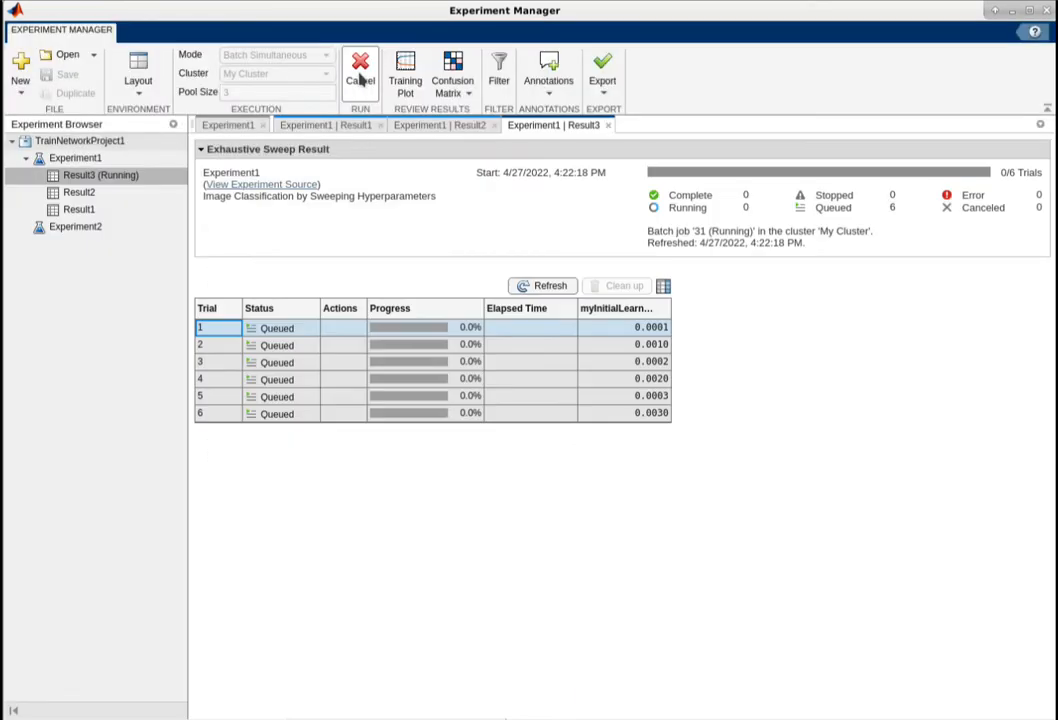
click(360, 76)
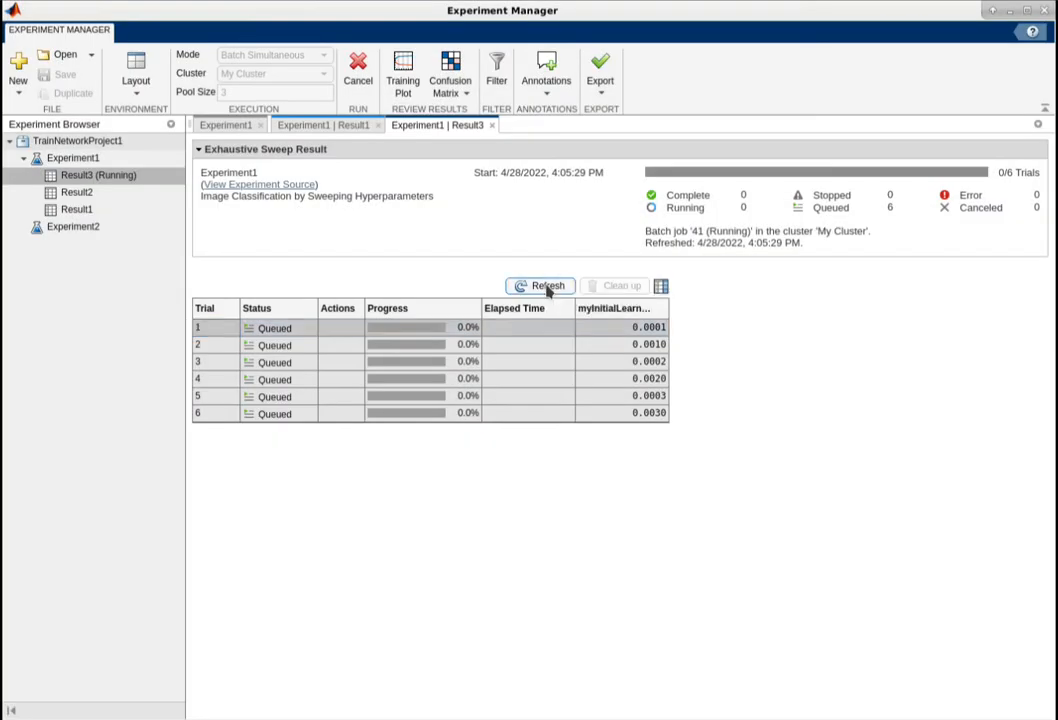
- Refresh Result3's cluster progress and show trial 2's training plot
click(540, 286)
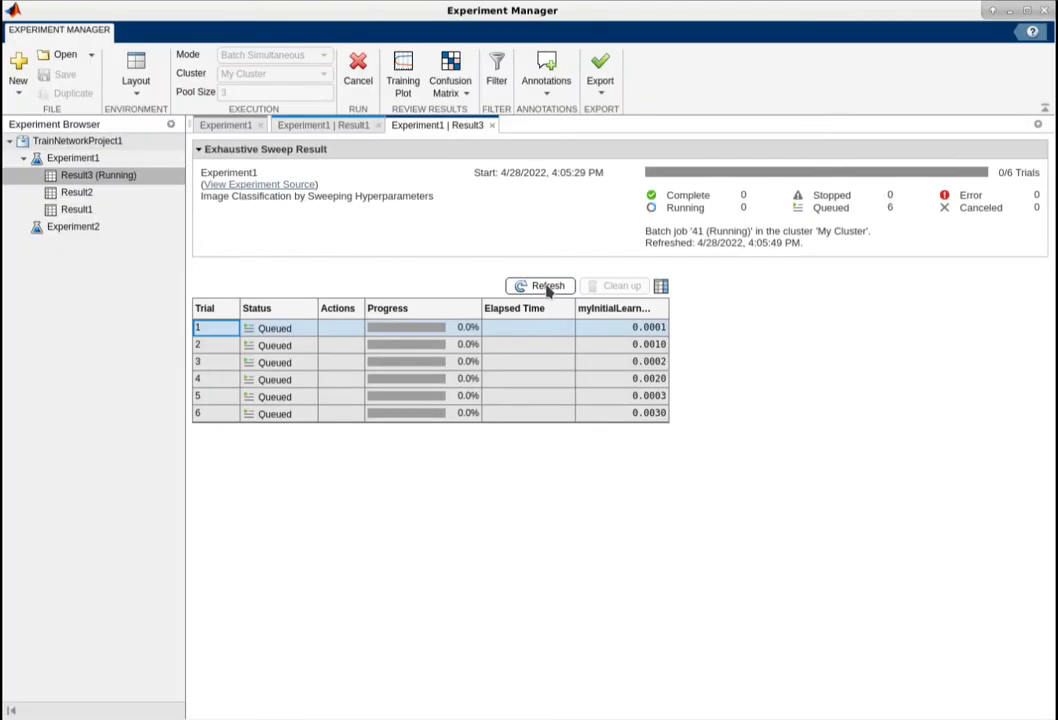
click(540, 286)
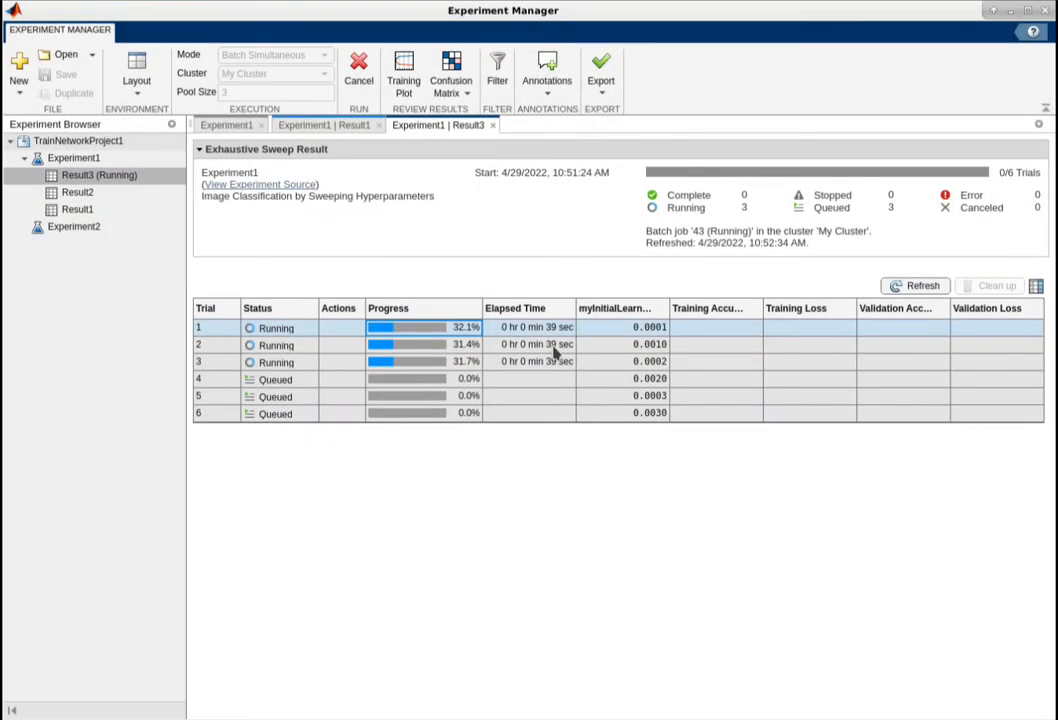
click(404, 74)
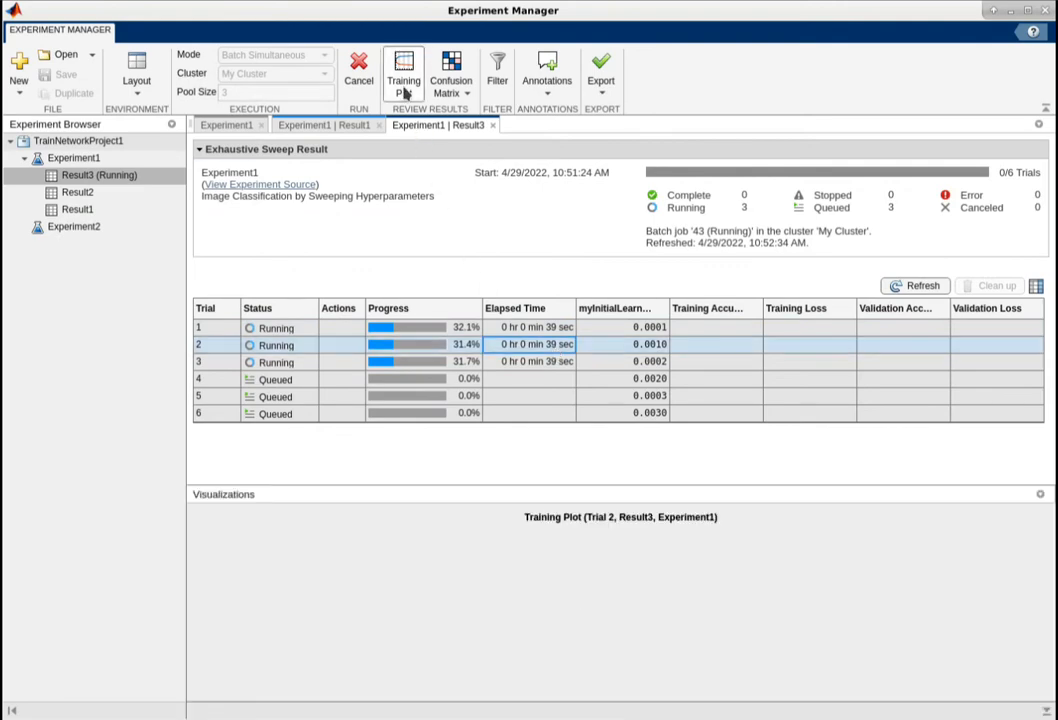
click(404, 76)
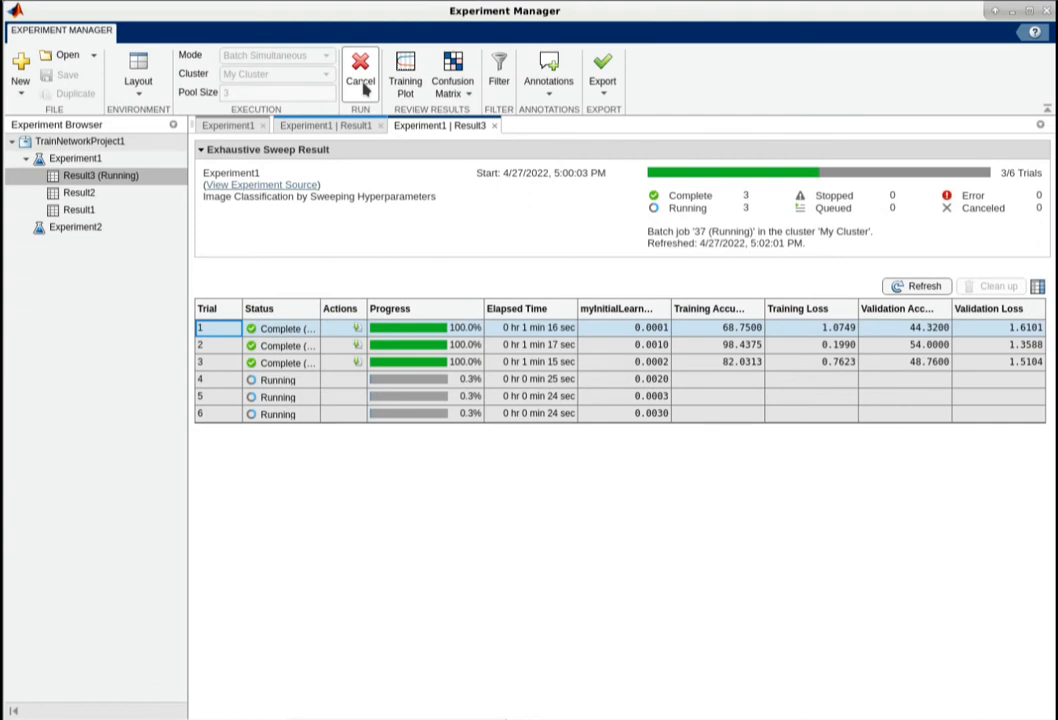
mouse_move(364, 88)
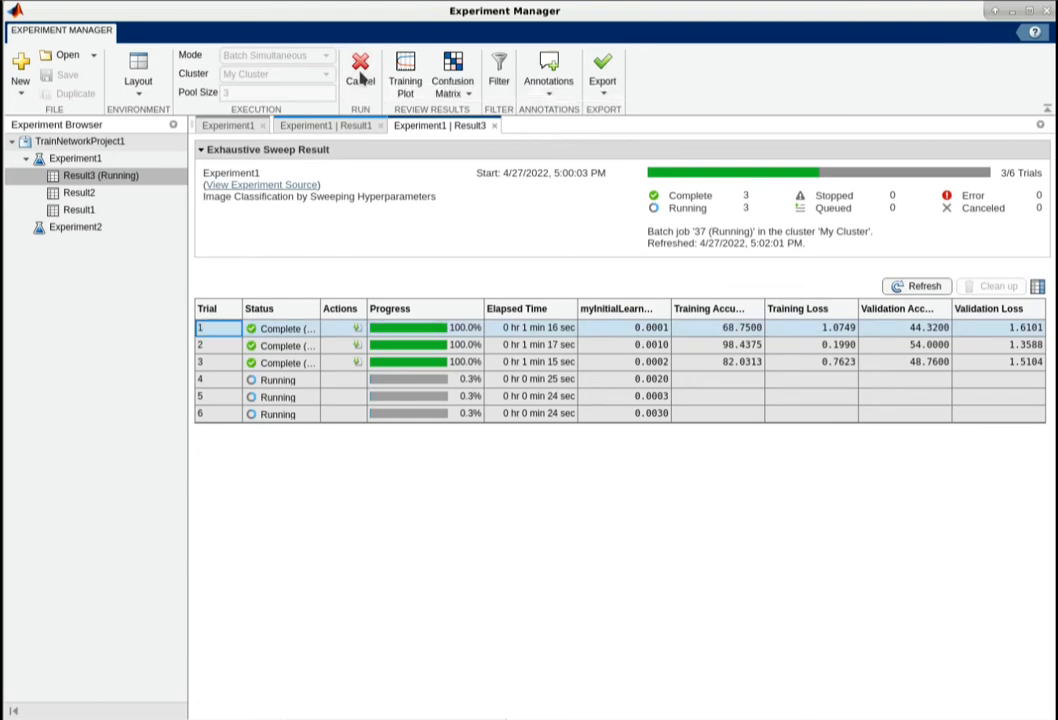
- View the finished Result4 run with all six trials complete
click(360, 74)
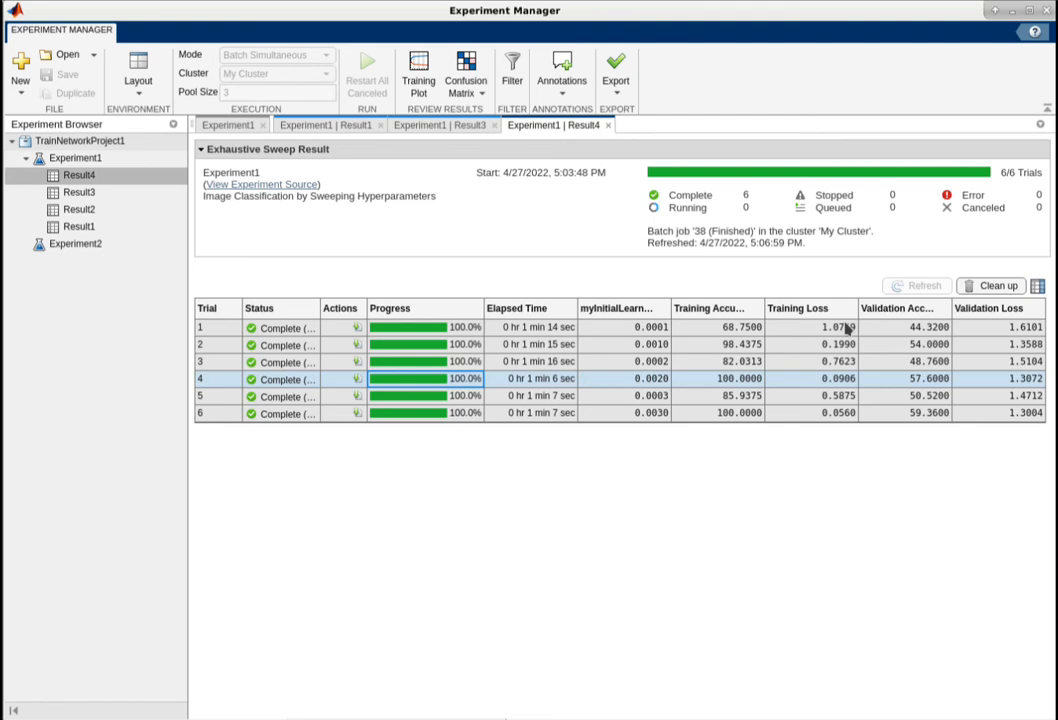
mouse_move(758, 316)
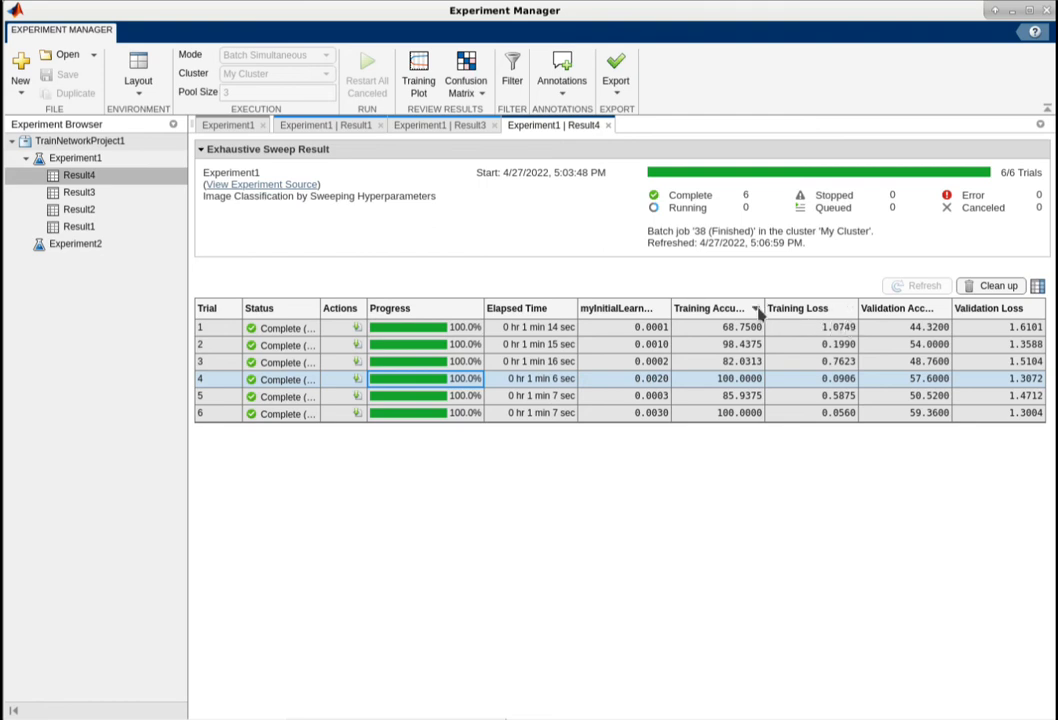
- Sort Result4 by Training Accuracy descending, download trial 4's results and select trial 4
click(756, 312)
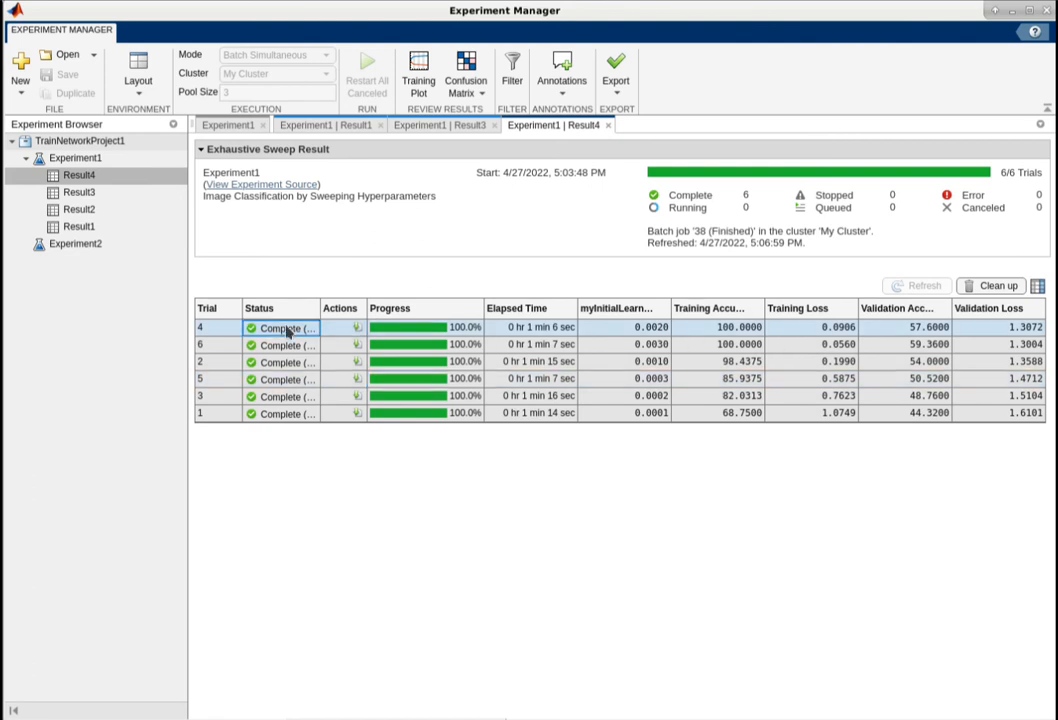
click(356, 328)
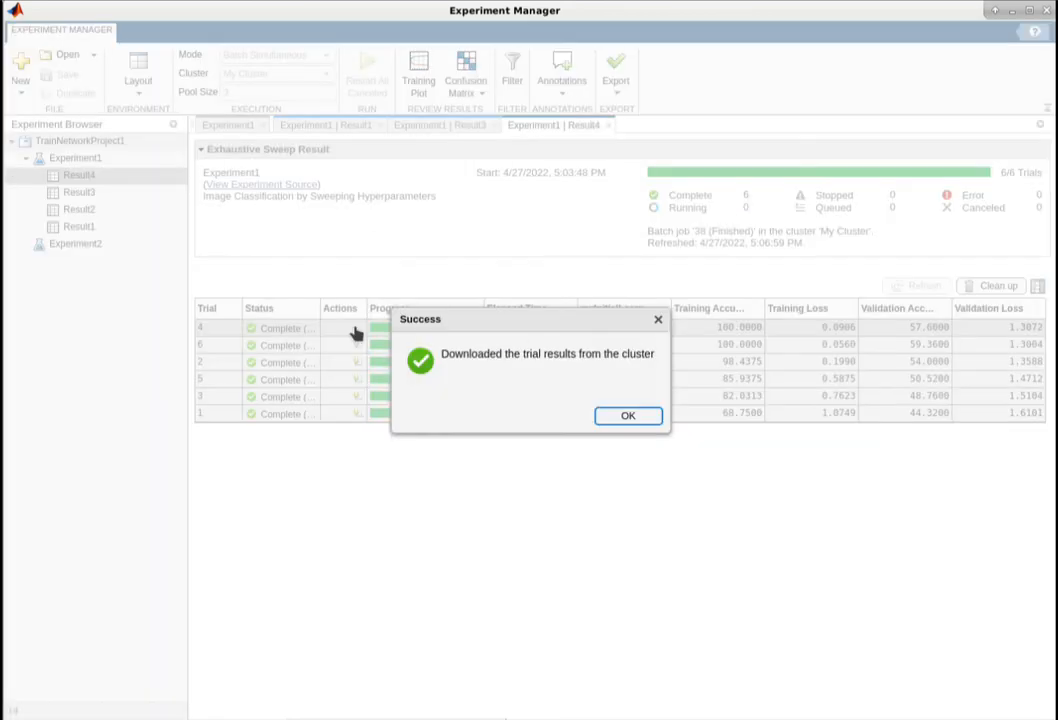
click(628, 414)
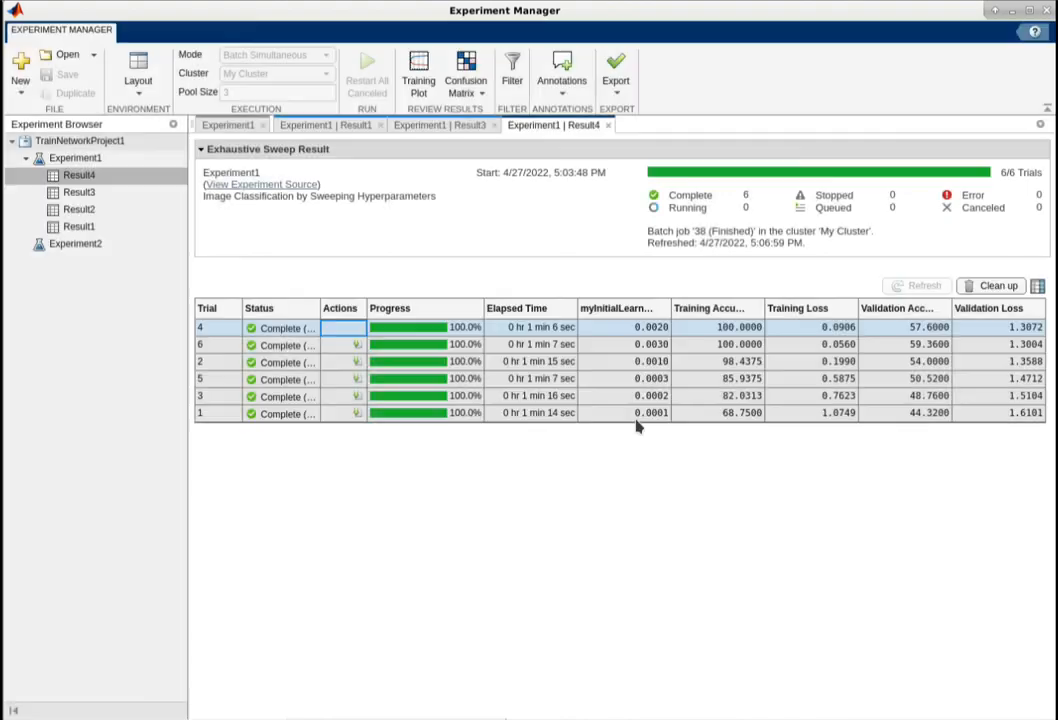
click(616, 76)
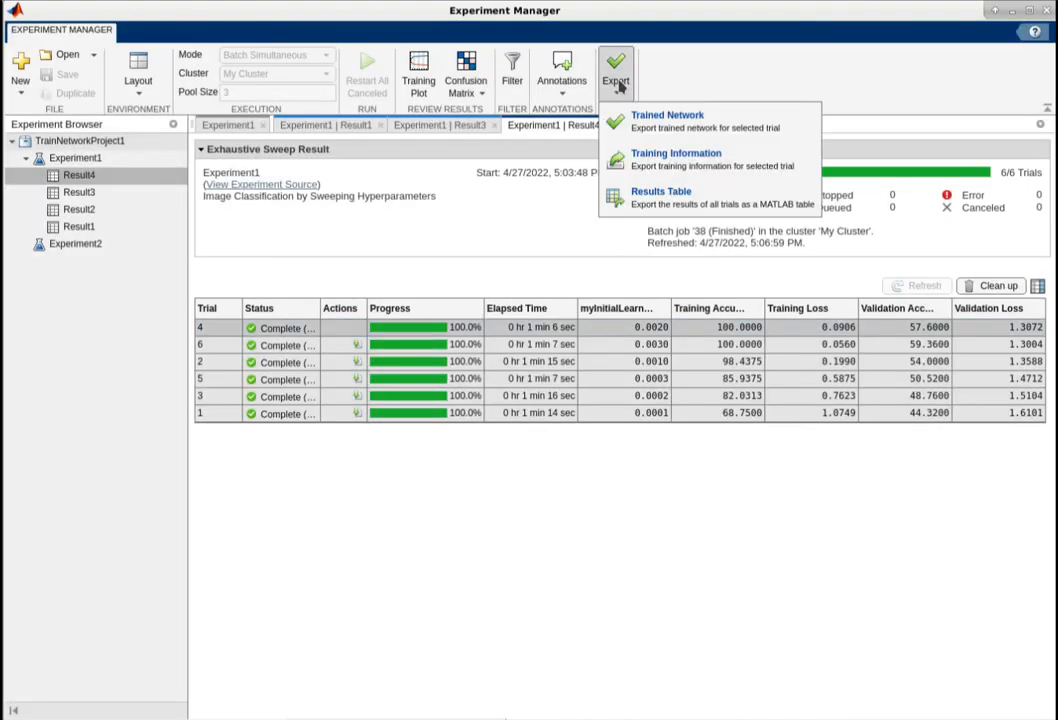
mouse_move(660, 120)
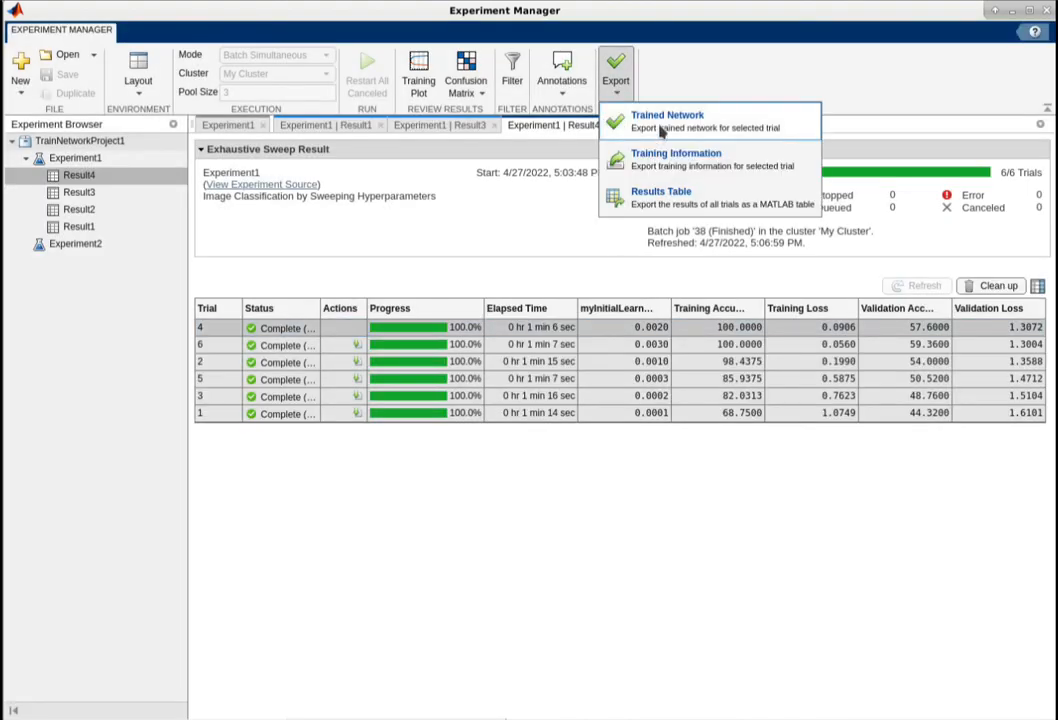
- Export trial 4's trained network to workspace variable trainedNetwork
click(668, 114)
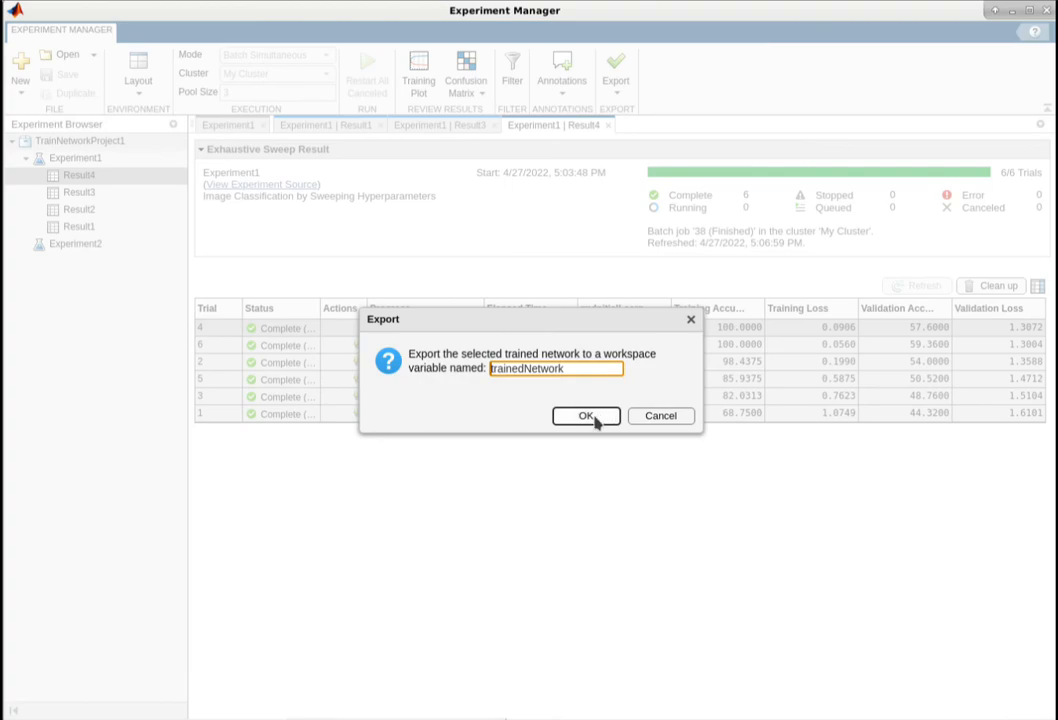